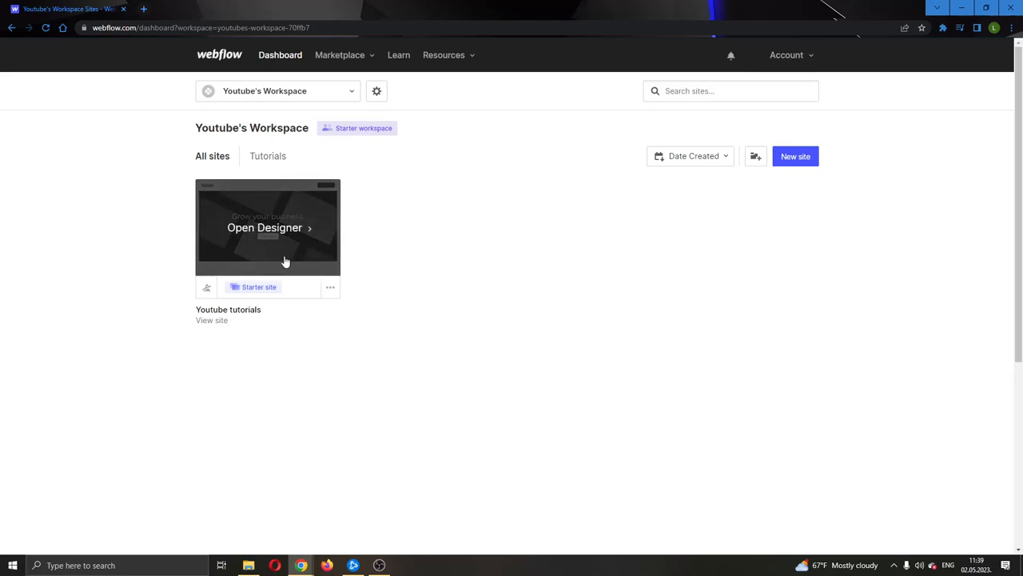
{"action": "mouse_move", "coordinate": [99, 42]}
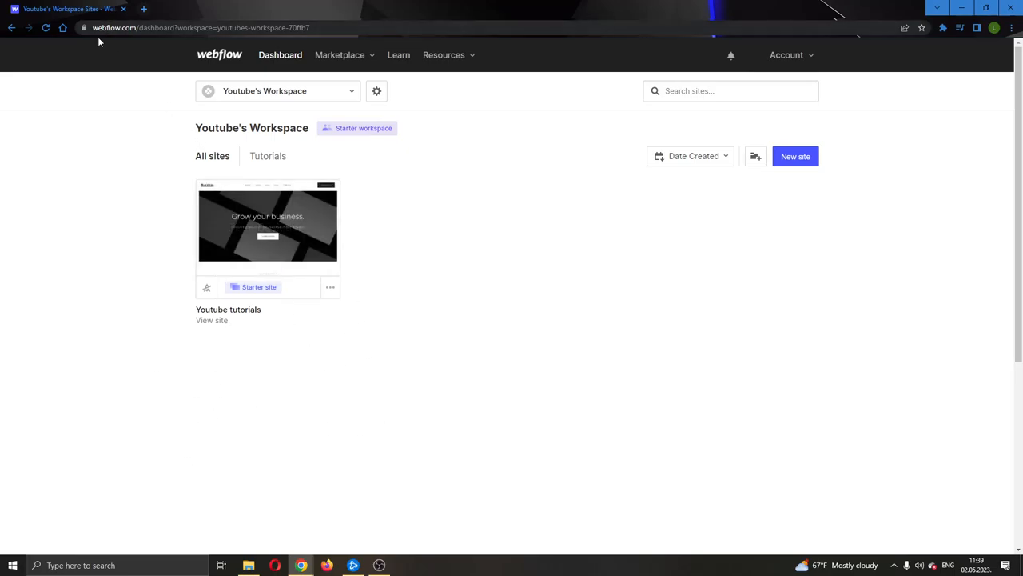
{"action": "mouse_move", "coordinate": [559, 214]}
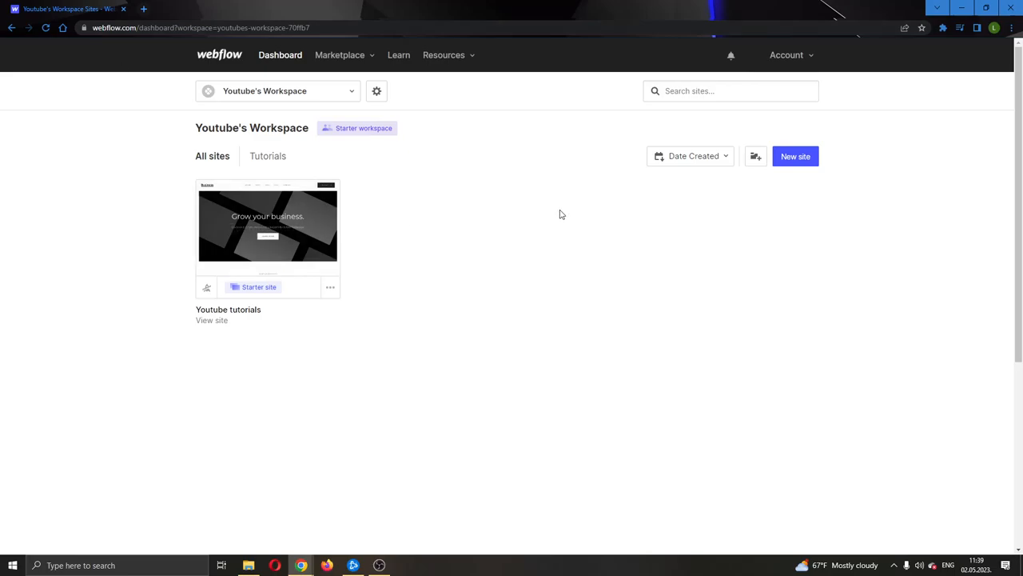
{"action": "mouse_move", "coordinate": [554, 298]}
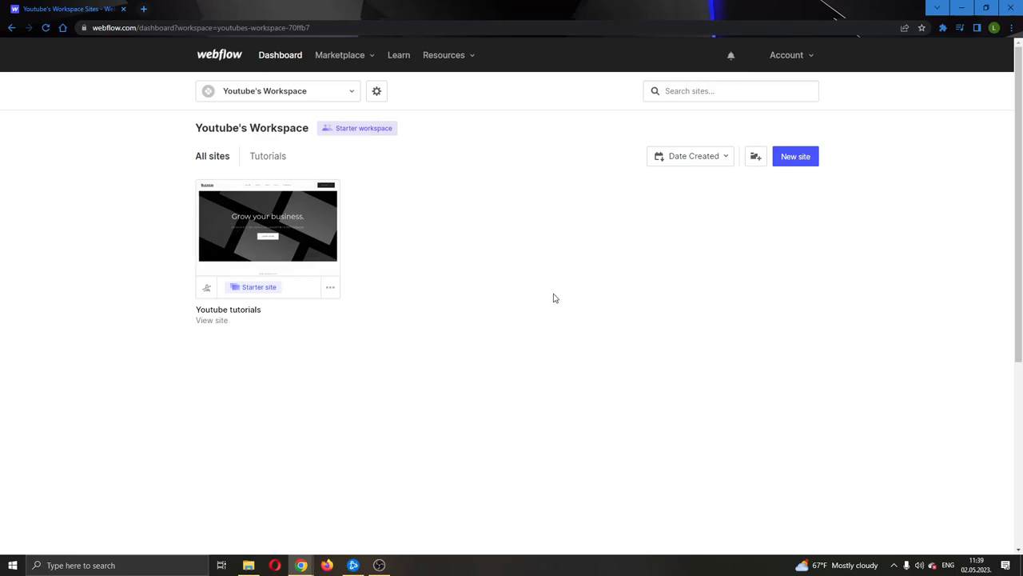
{"action": "mouse_move", "coordinate": [458, 307]}
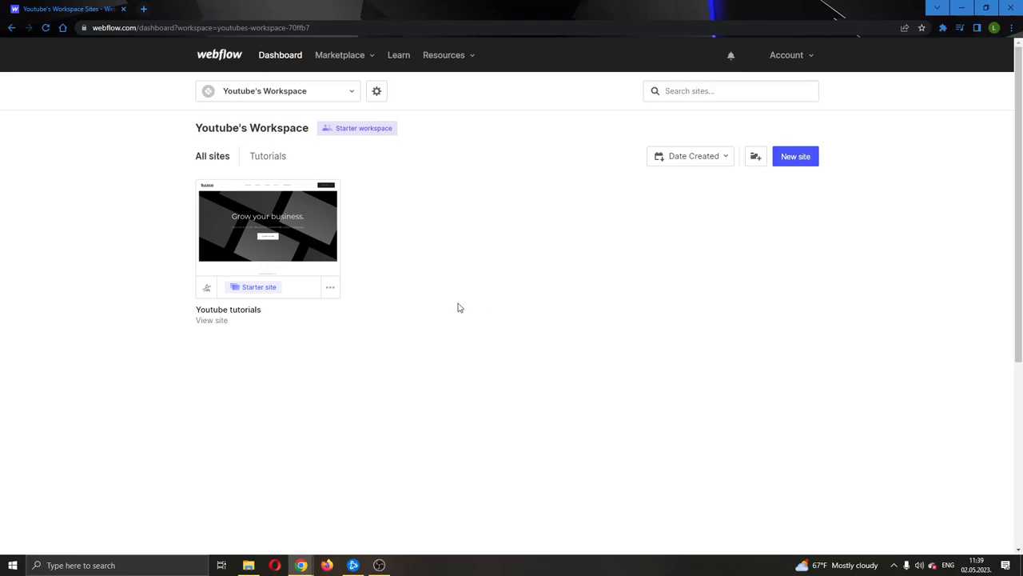
{"action": "mouse_move", "coordinate": [516, 352]}
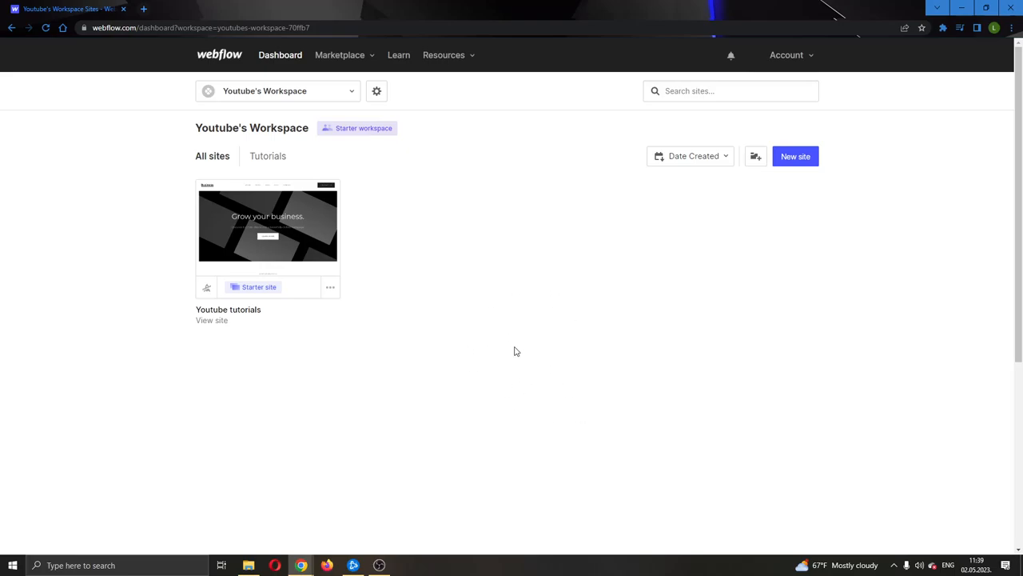
{"action": "mouse_move", "coordinate": [632, 402]}
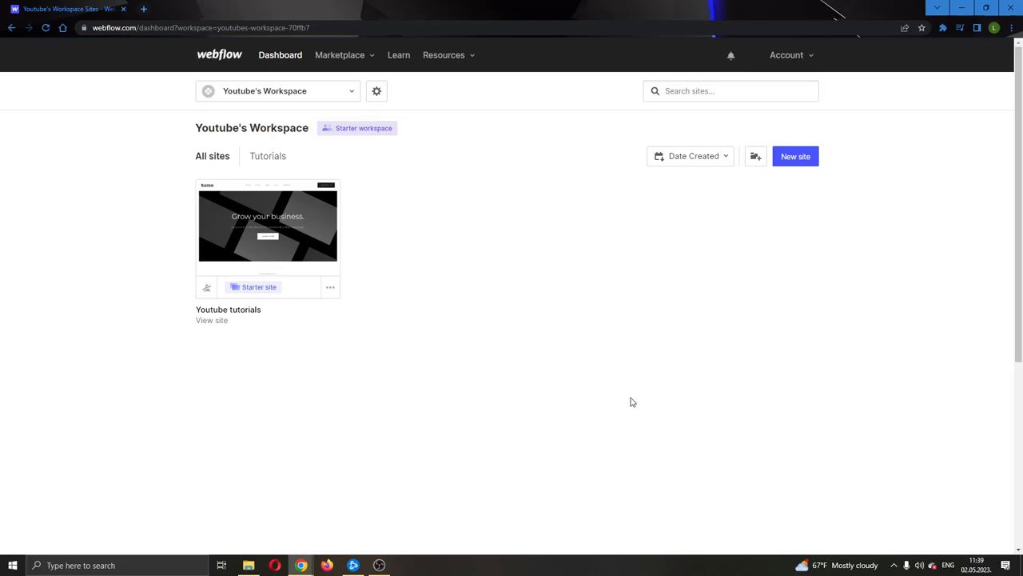
{"action": "mouse_move", "coordinate": [718, 293]}
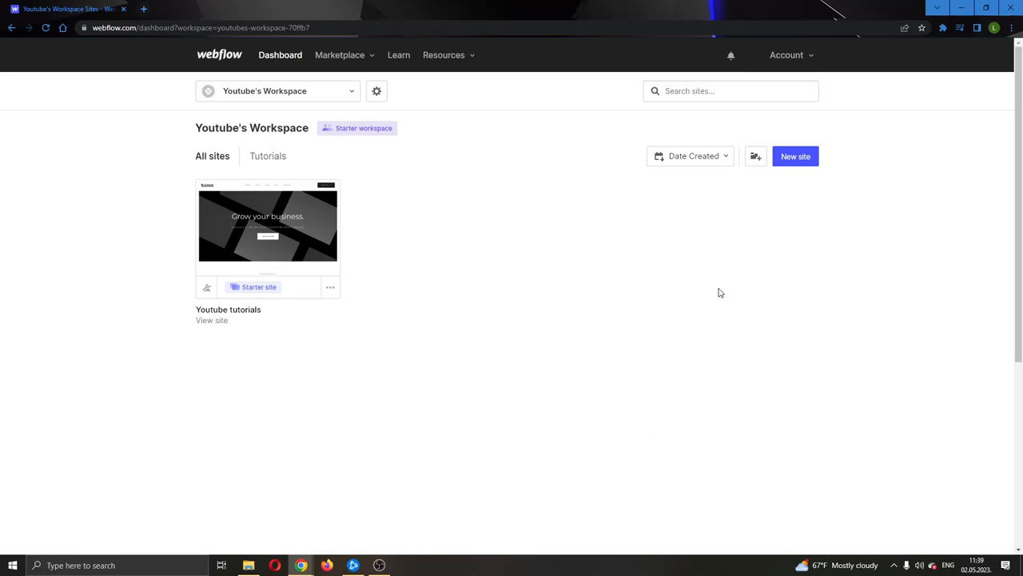
{"action": "mouse_move", "coordinate": [268, 228]}
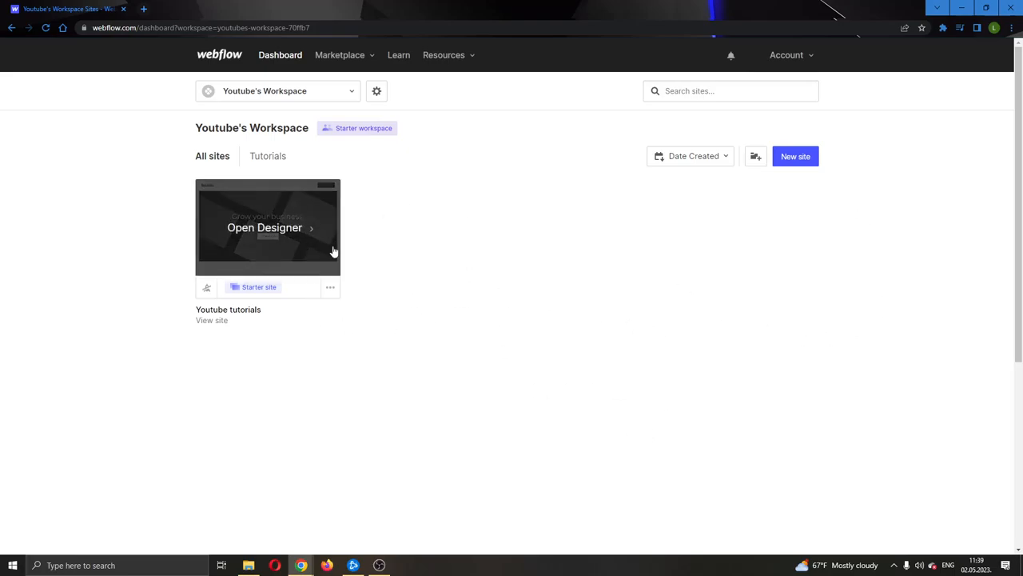
{"action": "mouse_move", "coordinate": [100, 46]}
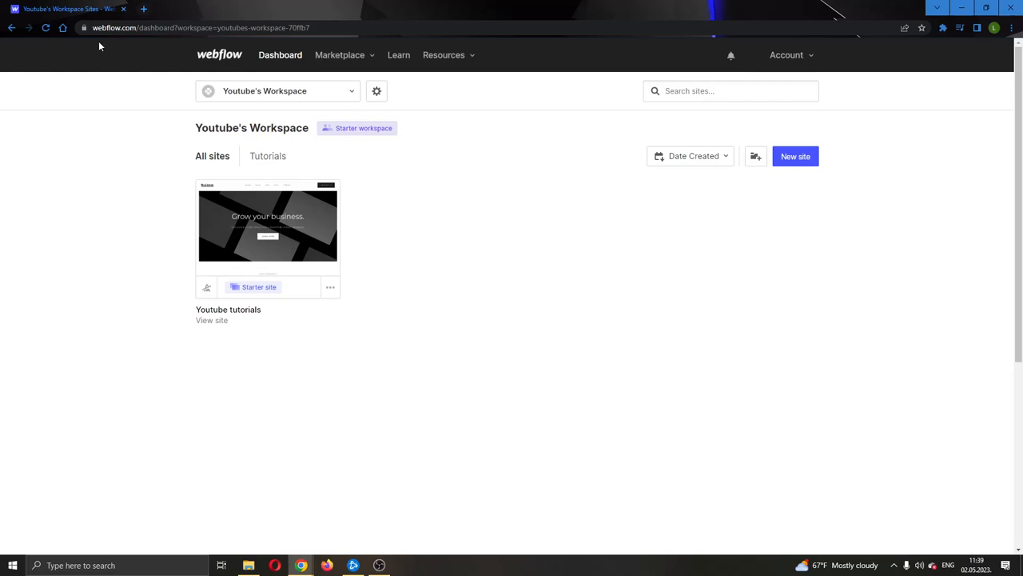
{"action": "mouse_move", "coordinate": [518, 185]}
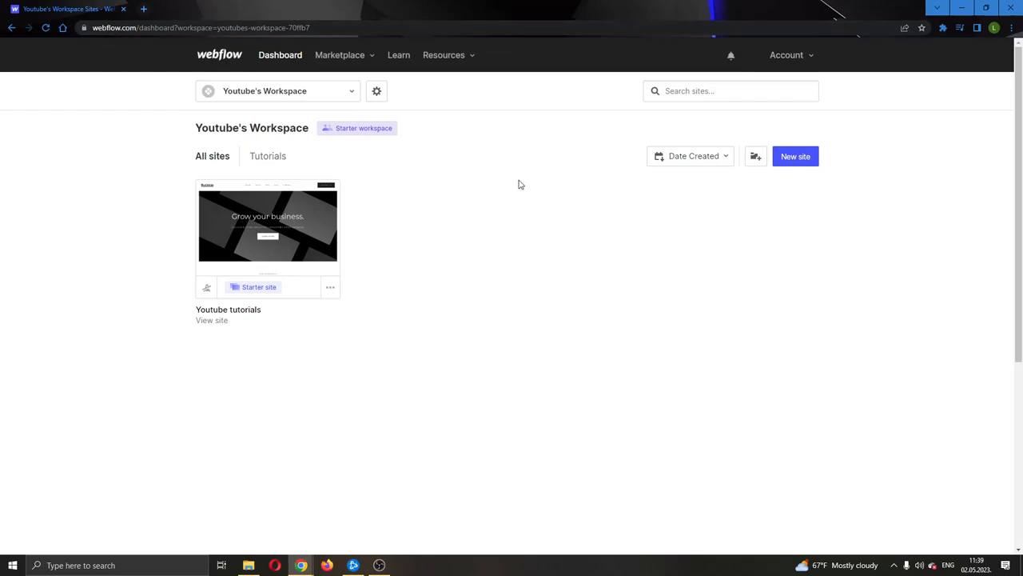
{"action": "mouse_move", "coordinate": [557, 191]}
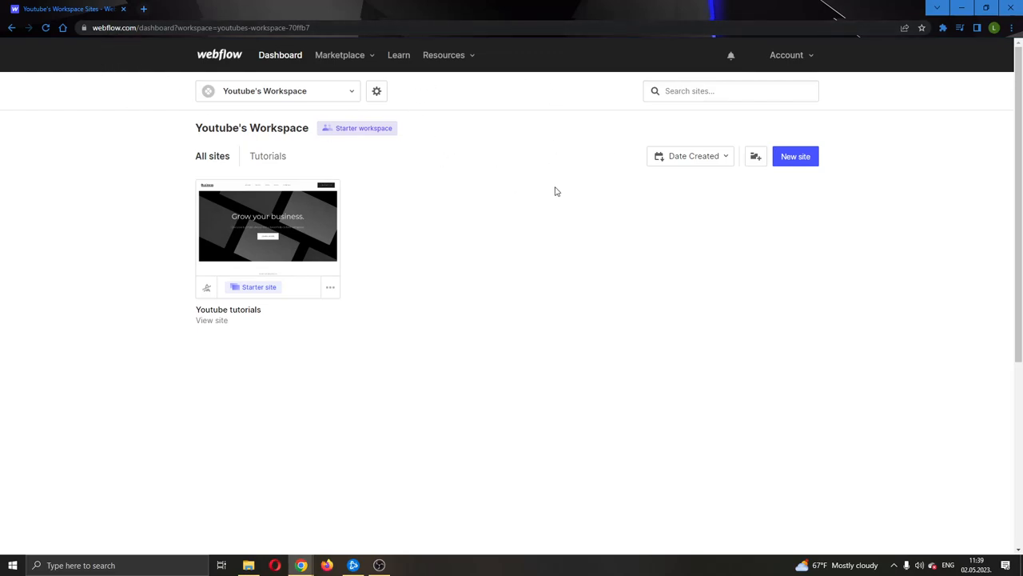
{"action": "mouse_move", "coordinate": [358, 174]}
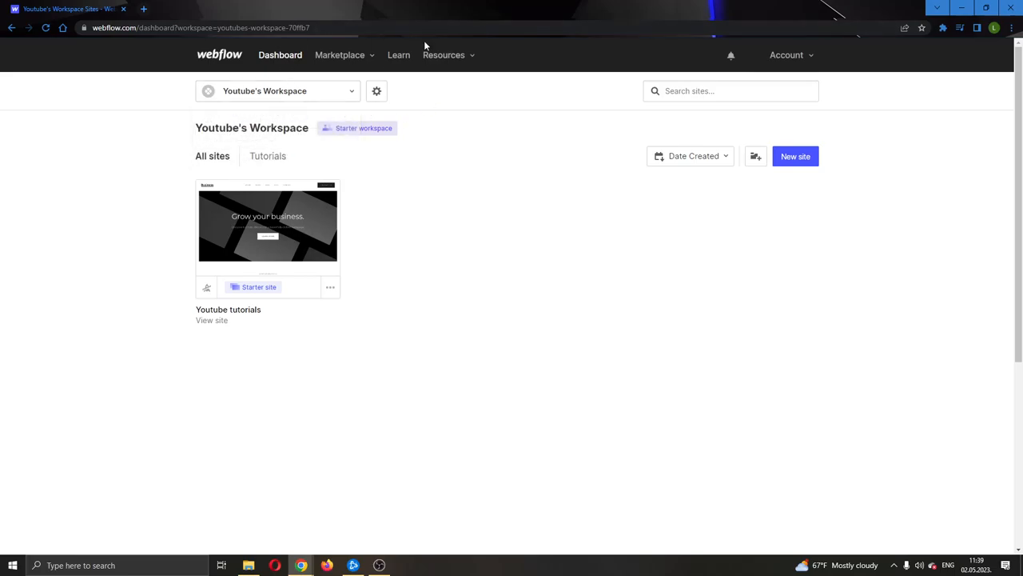
{"action": "mouse_move", "coordinate": [268, 227]}
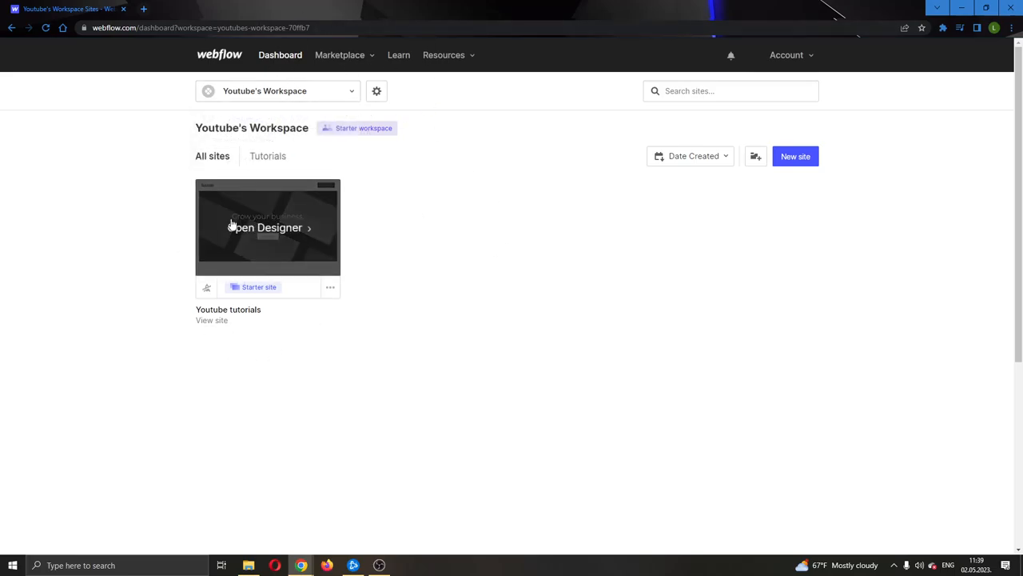
{"action": "mouse_move", "coordinate": [312, 289]}
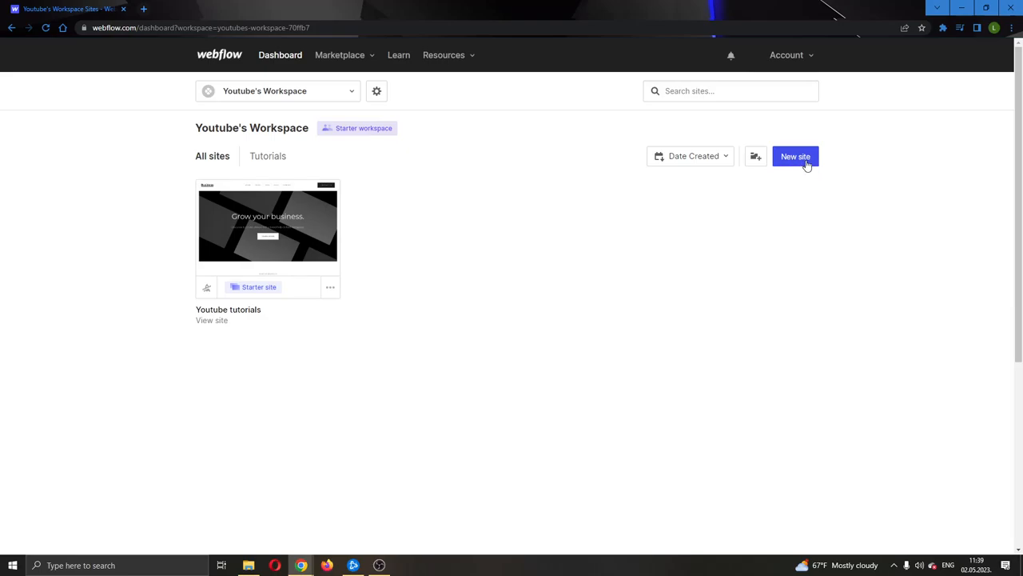
{"action": "mouse_move", "coordinate": [718, 266]}
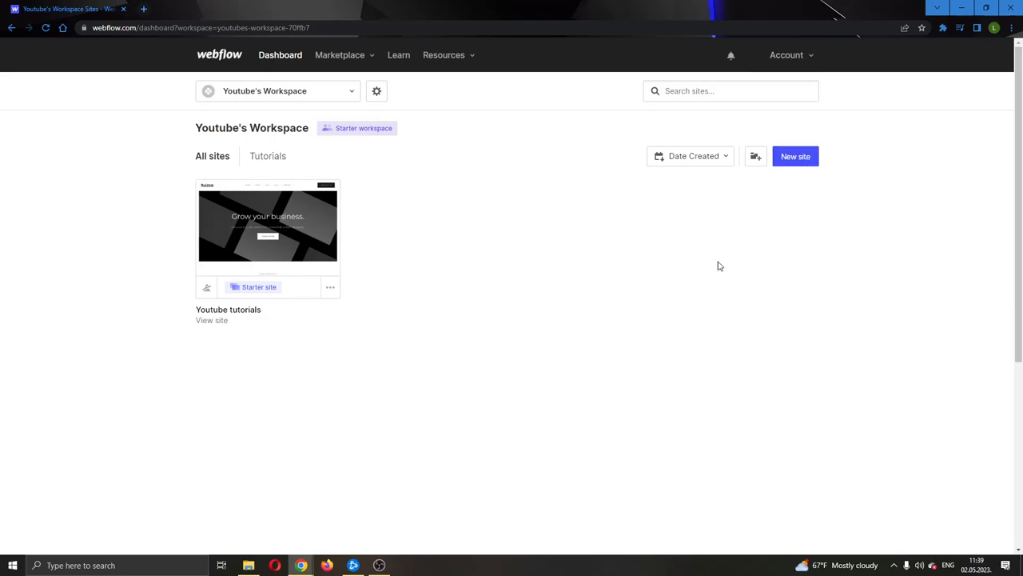
{"action": "mouse_move", "coordinate": [581, 332]}
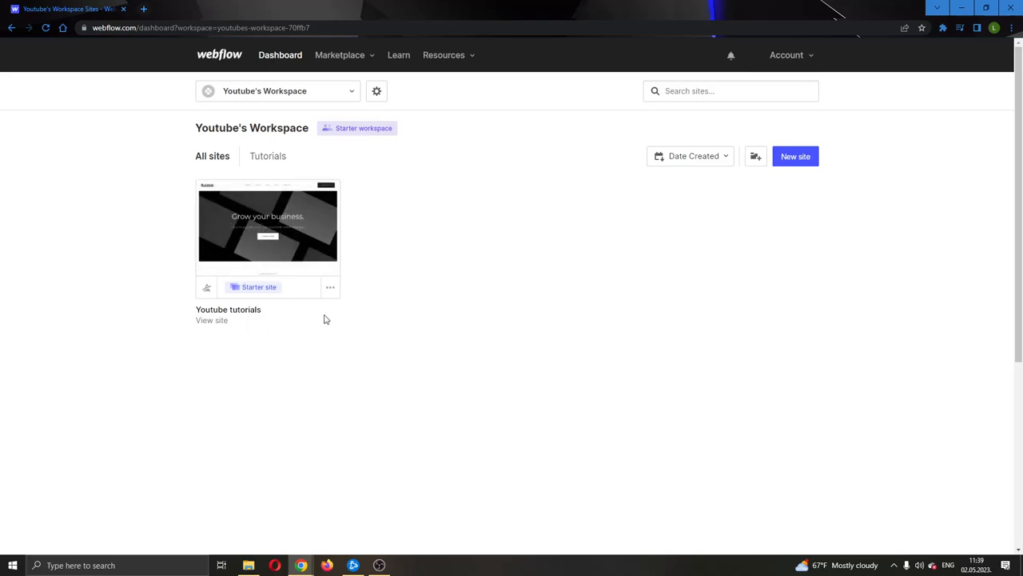
{"action": "mouse_move", "coordinate": [268, 227]}
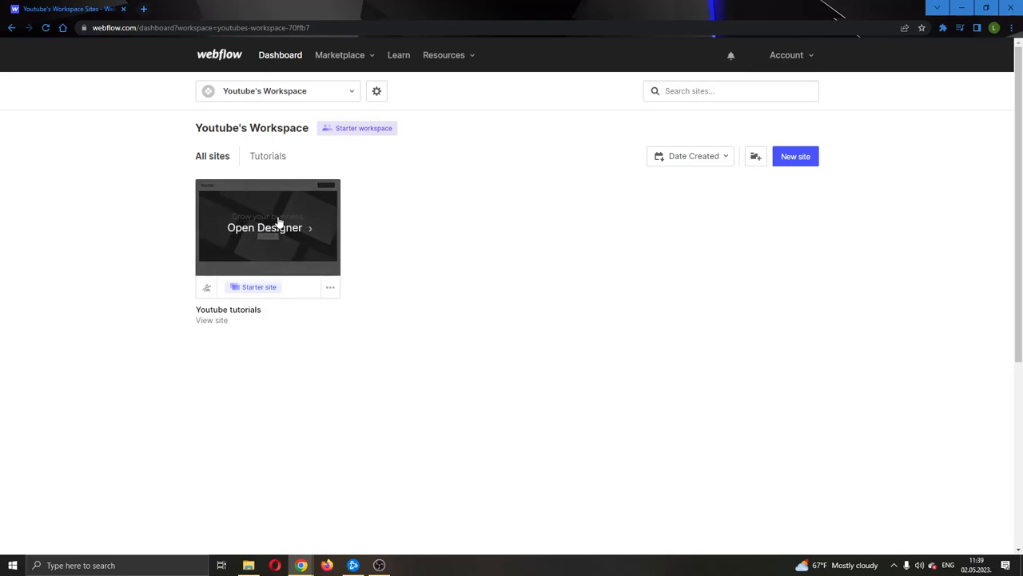
{"action": "mouse_move", "coordinate": [264, 227]}
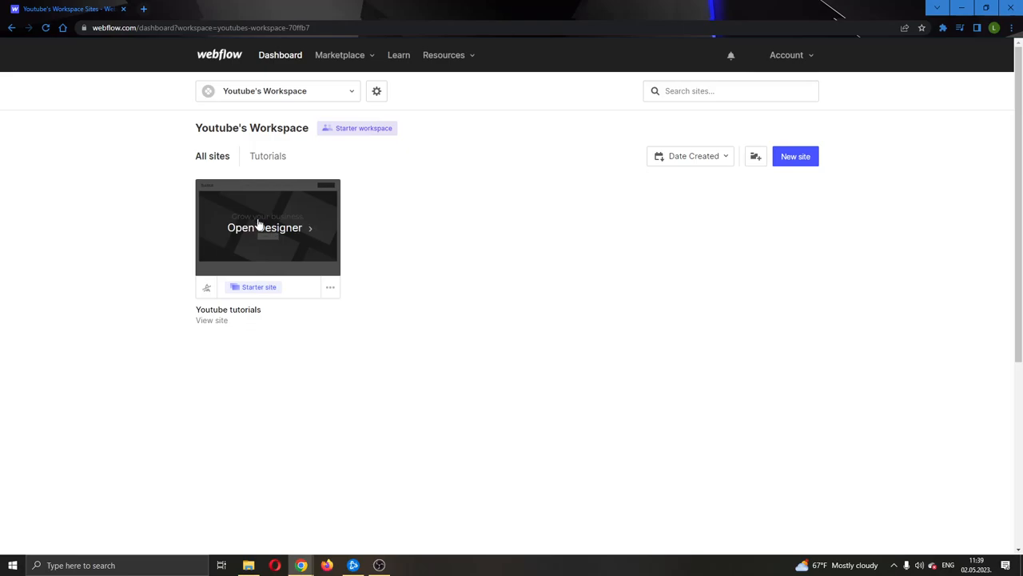
Launch the Designer for the Youtube tutorials site from its site card
{"action": "left_click", "coordinate": [264, 228]}
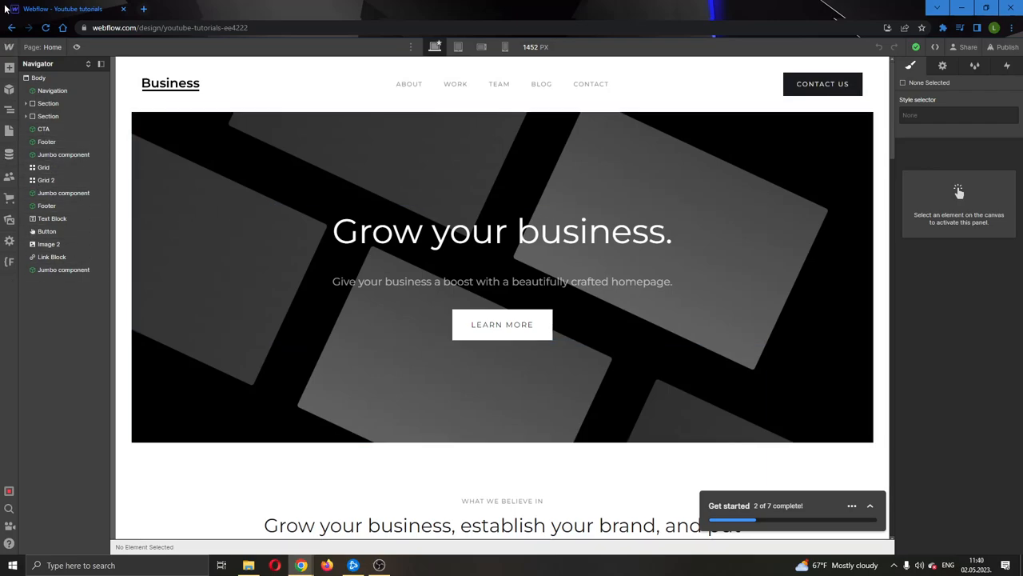
{"action": "mouse_move", "coordinate": [10, 68]}
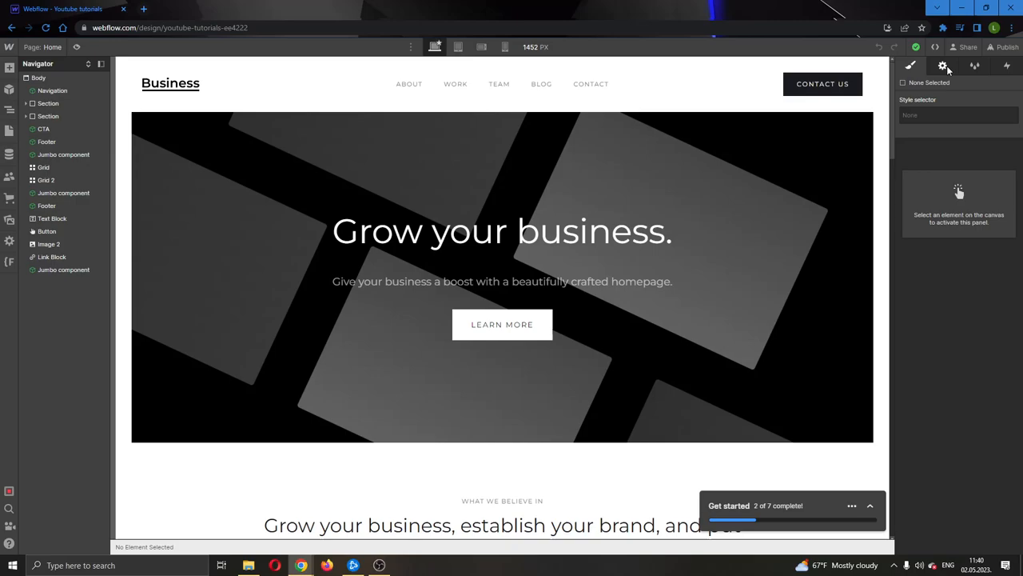
{"action": "mouse_move", "coordinate": [738, 118]}
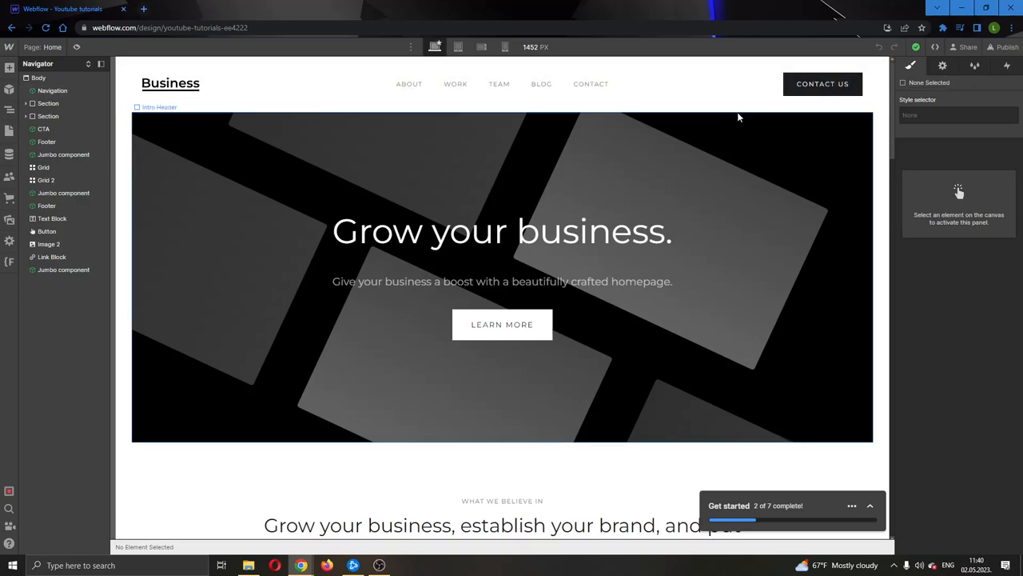
{"action": "mouse_move", "coordinate": [550, 187]}
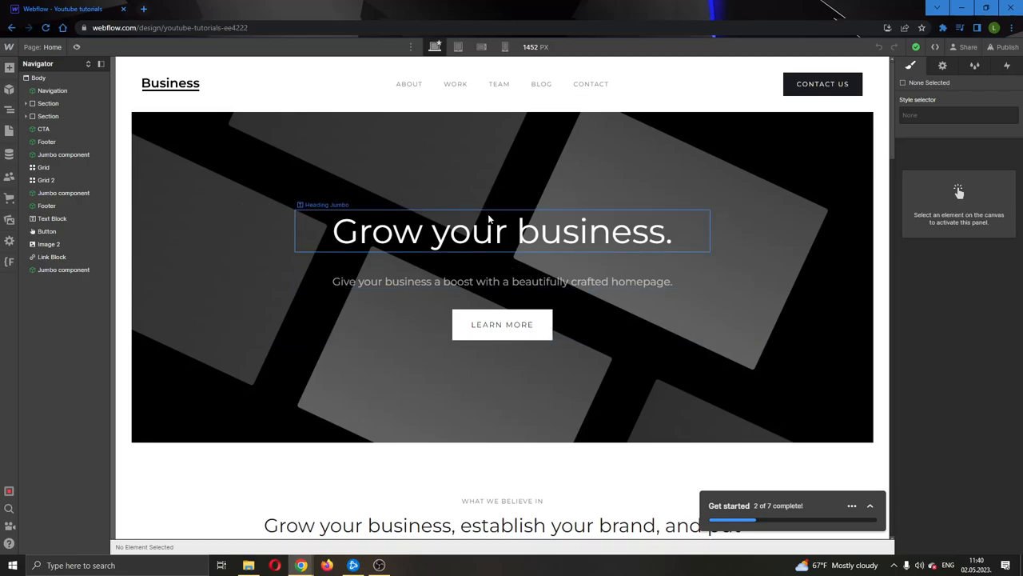
{"action": "mouse_move", "coordinate": [520, 254]}
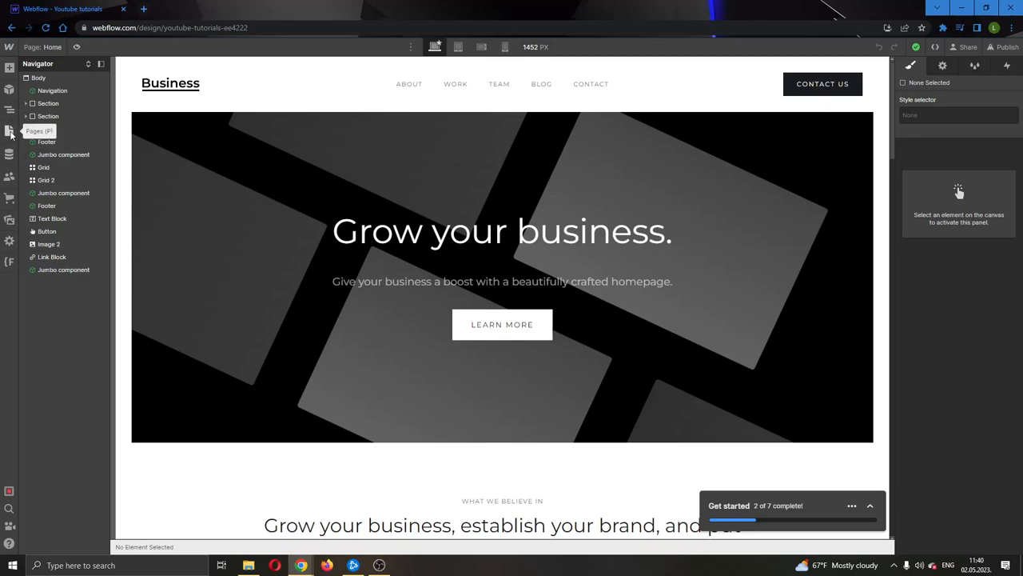
Open the Pages panel listing Home, About, Contact, Team, Work, Blog and Styleguide
{"action": "left_click", "coordinate": [9, 131]}
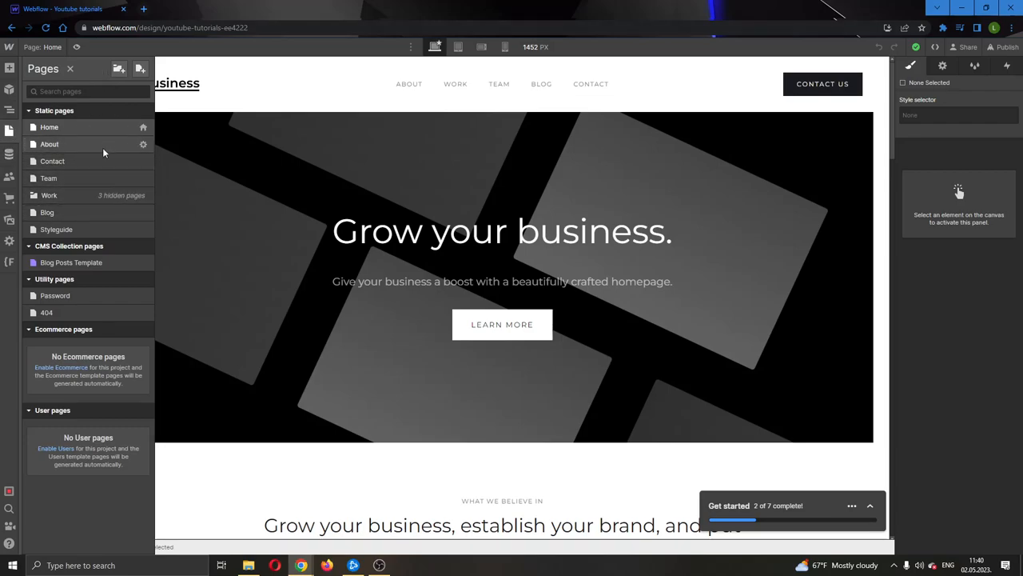
{"action": "mouse_move", "coordinate": [78, 156]}
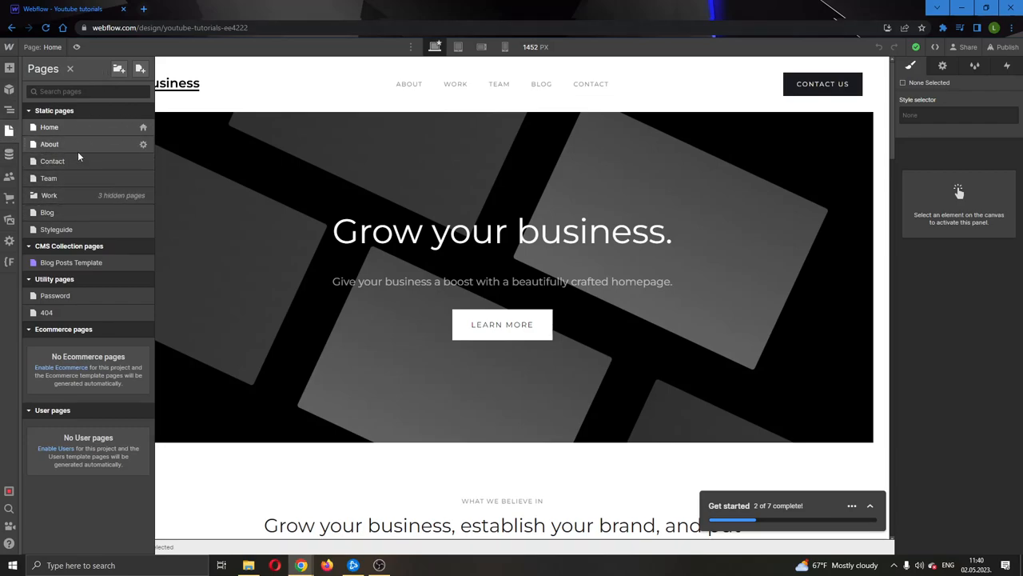
{"action": "mouse_move", "coordinate": [109, 148]}
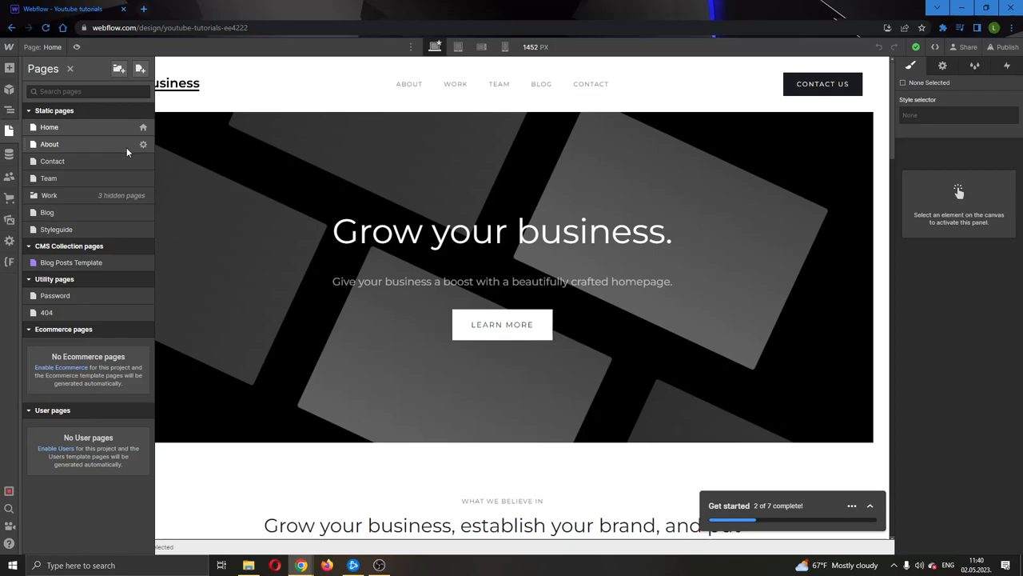
{"action": "mouse_move", "coordinate": [143, 145]}
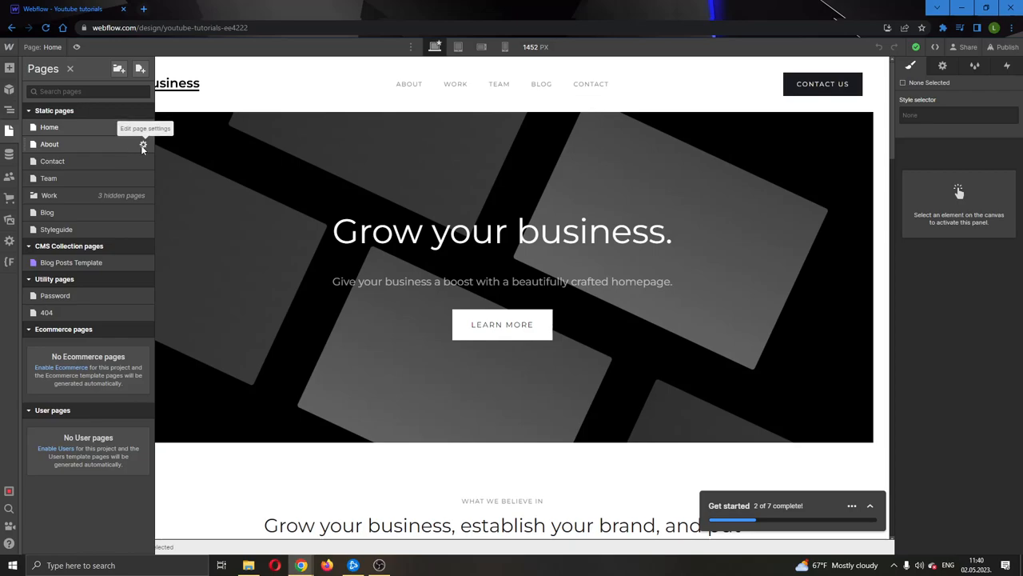
Open the About page settings via its gear icon in the Pages panel
{"action": "left_click", "coordinate": [143, 144]}
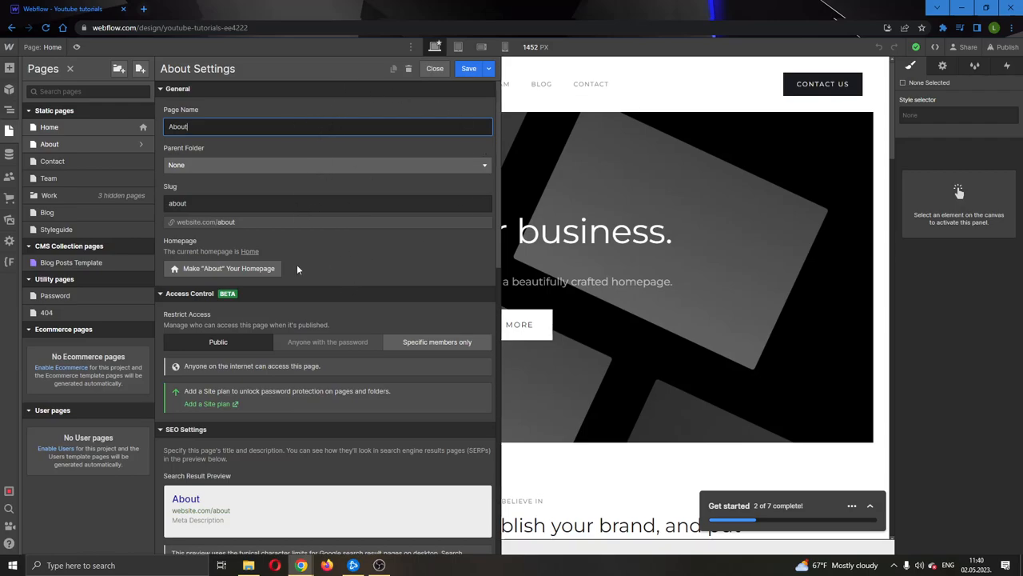
{"action": "mouse_move", "coordinate": [199, 156]}
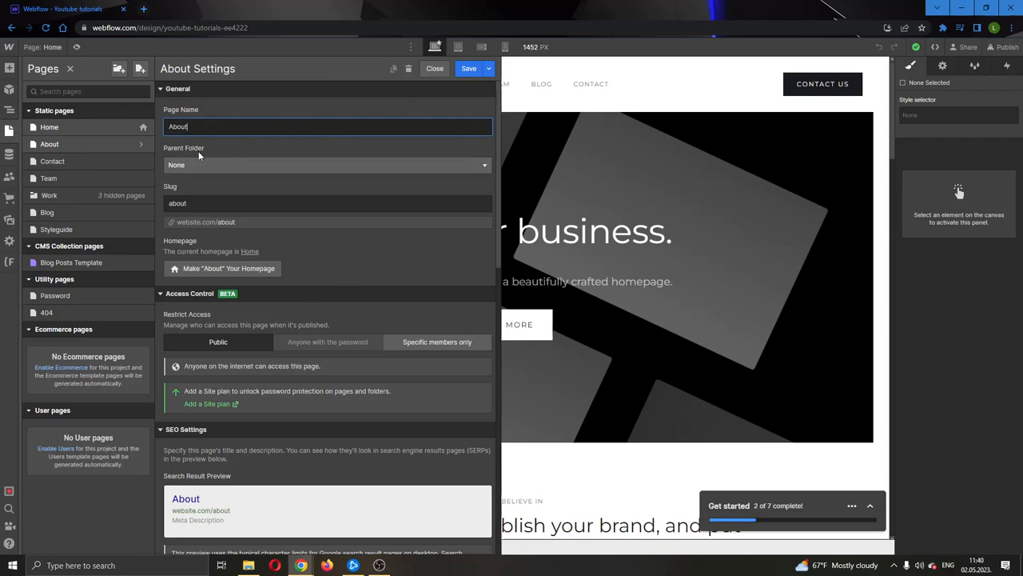
{"action": "mouse_move", "coordinate": [408, 107]}
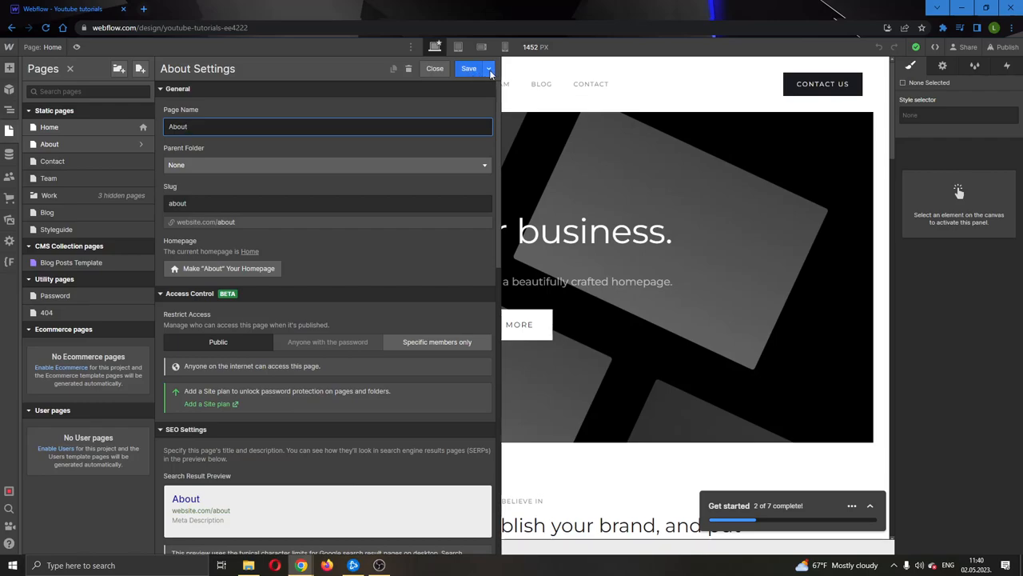
Save the About page with 'Save as draft' from the Save dropdown, then close its settings
{"action": "left_click", "coordinate": [488, 68]}
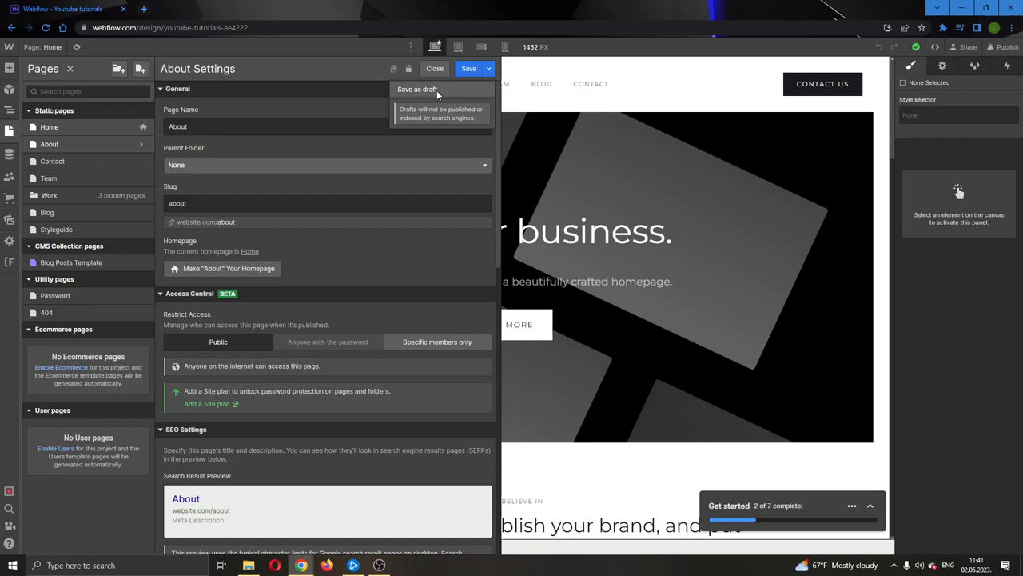
{"action": "mouse_move", "coordinate": [438, 92]}
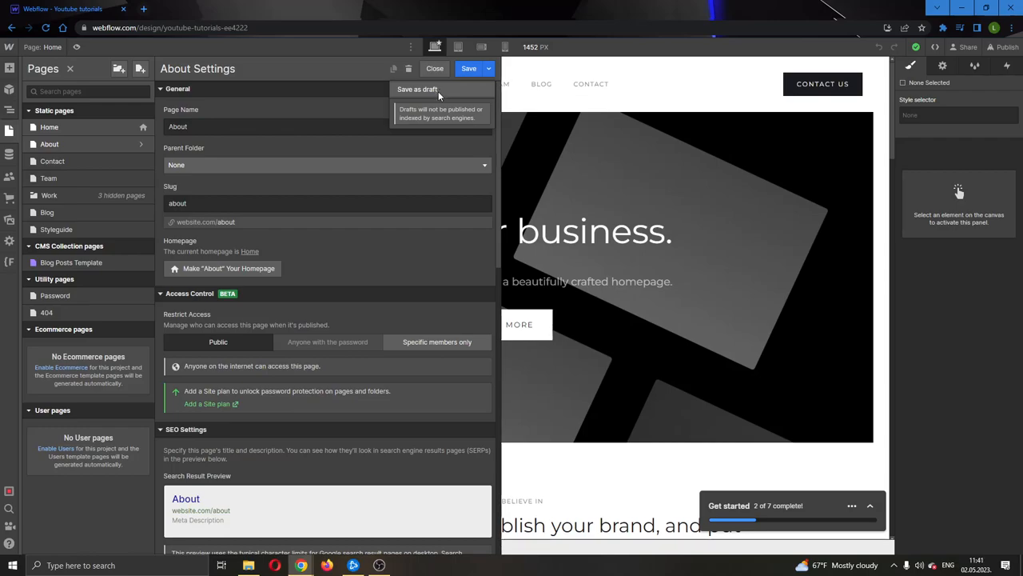
{"action": "left_click", "coordinate": [416, 89]}
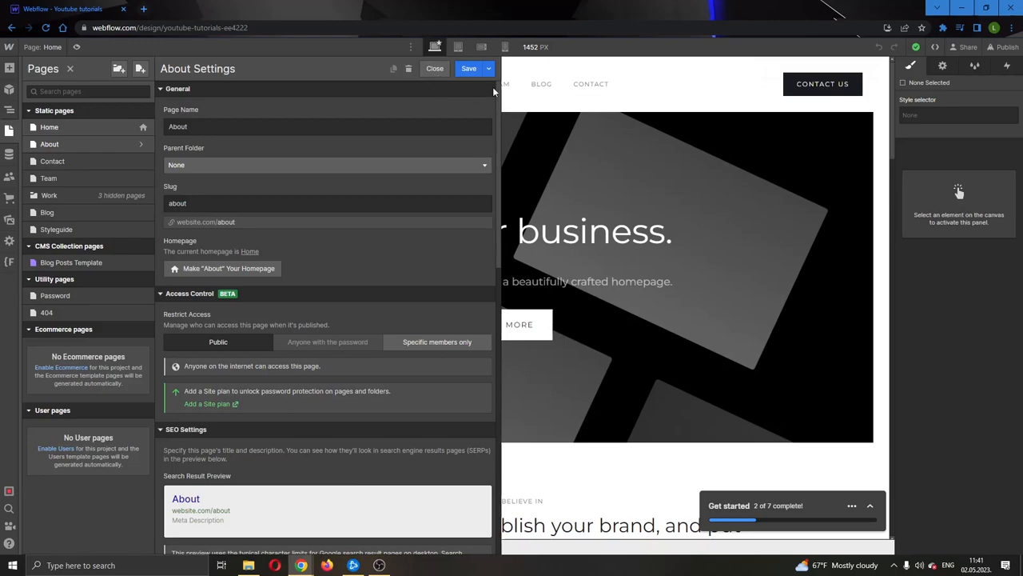
{"action": "mouse_move", "coordinate": [424, 185]}
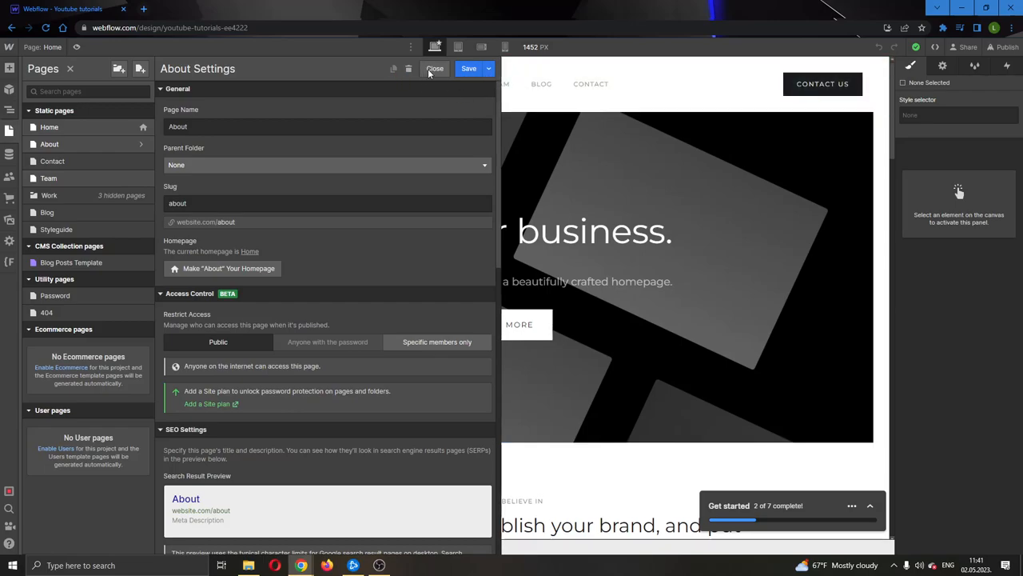
{"action": "left_click", "coordinate": [435, 68]}
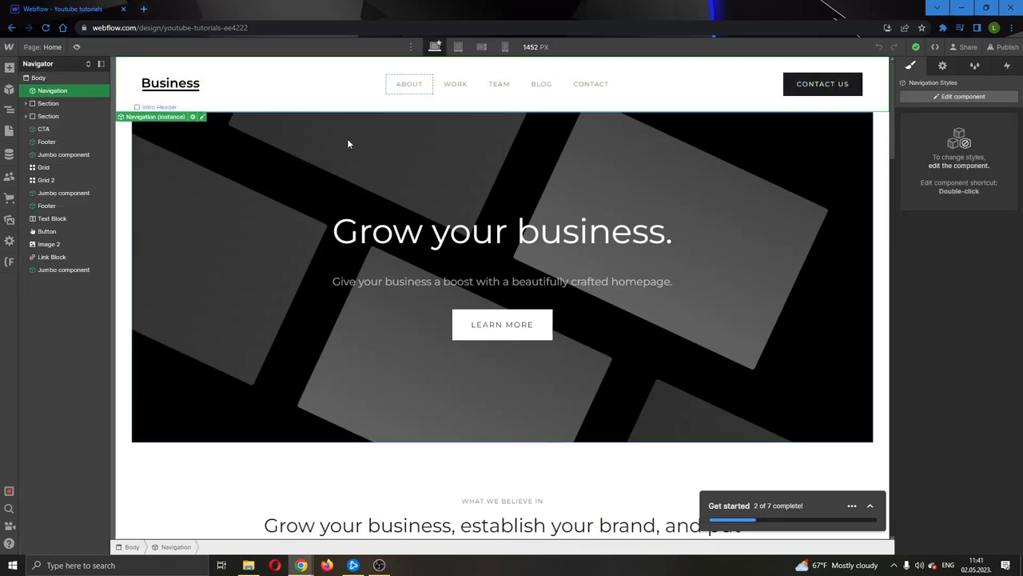